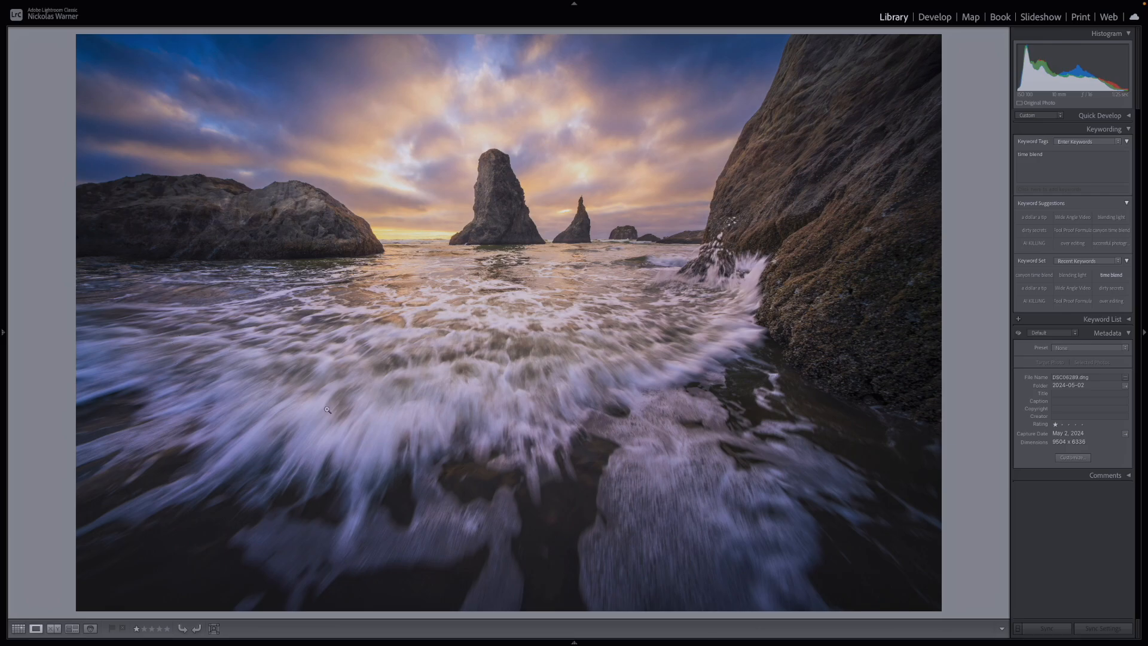
pyautogui.moveTo(625, 473)
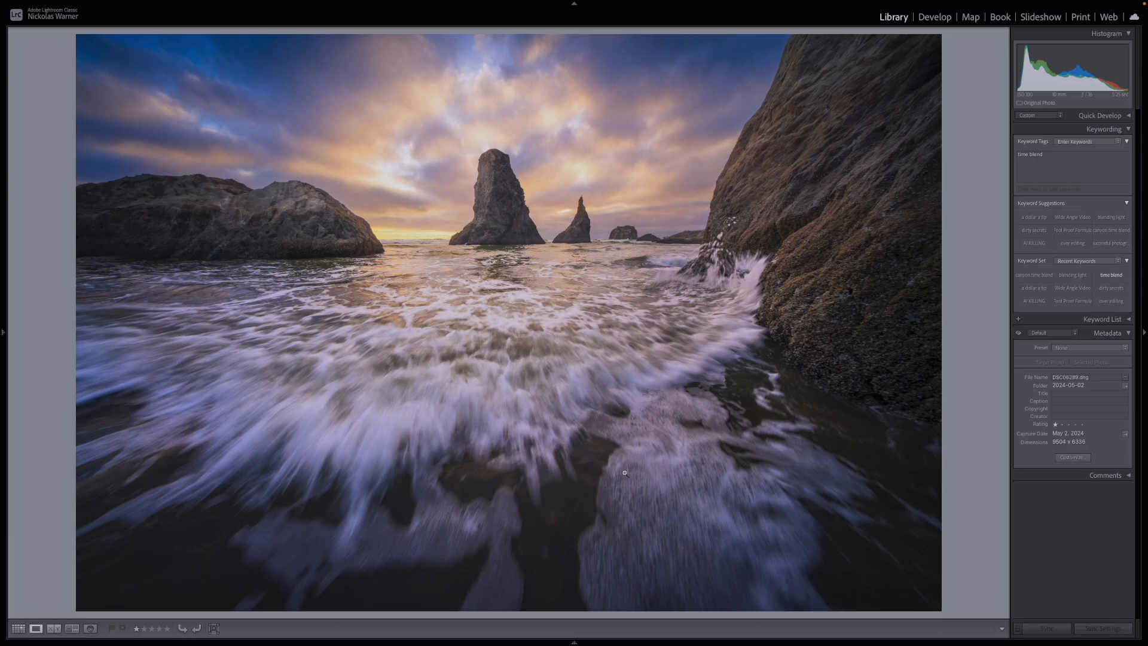
pyautogui.moveTo(190, 495)
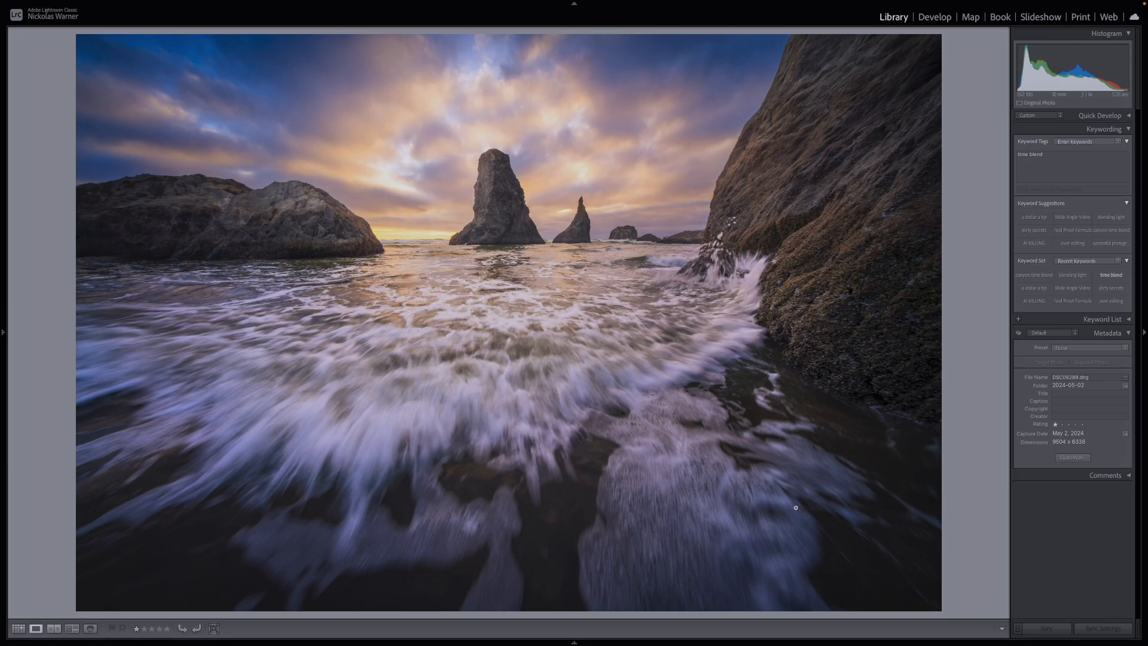
pyautogui.moveTo(480, 449)
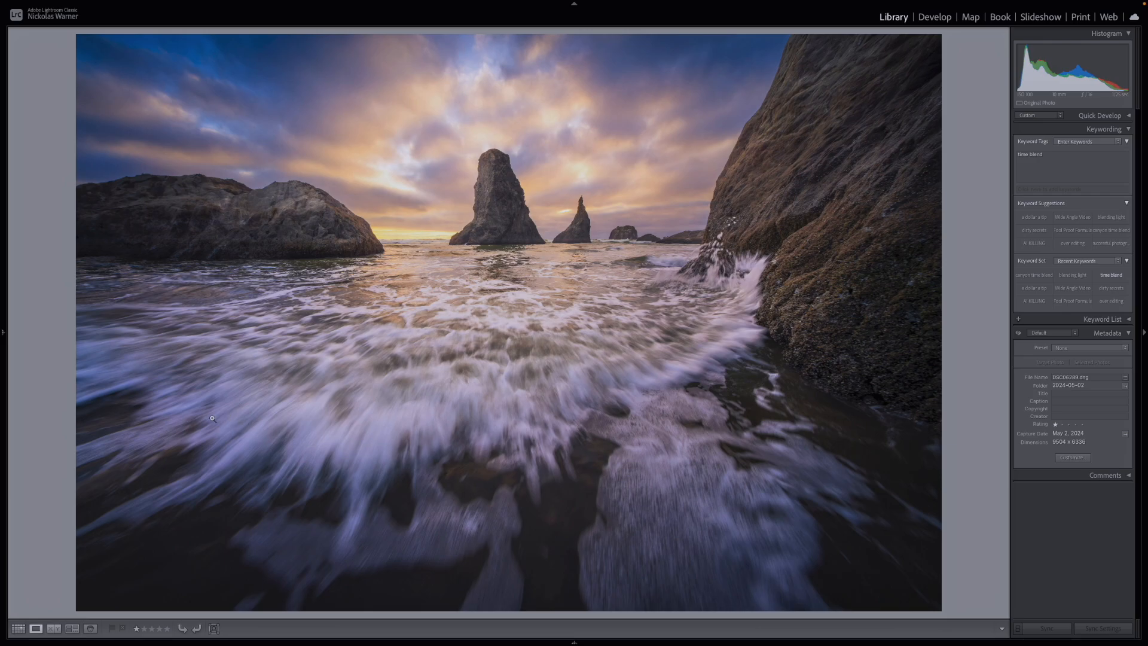
pyautogui.moveTo(732, 345)
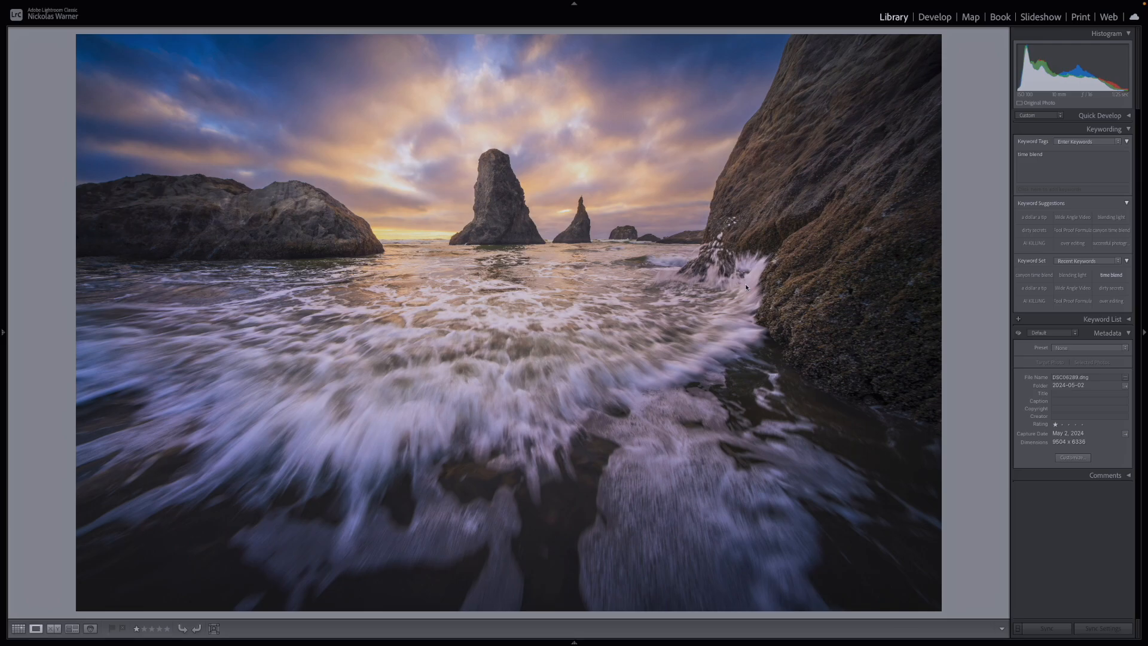
pyautogui.moveTo(573, 270)
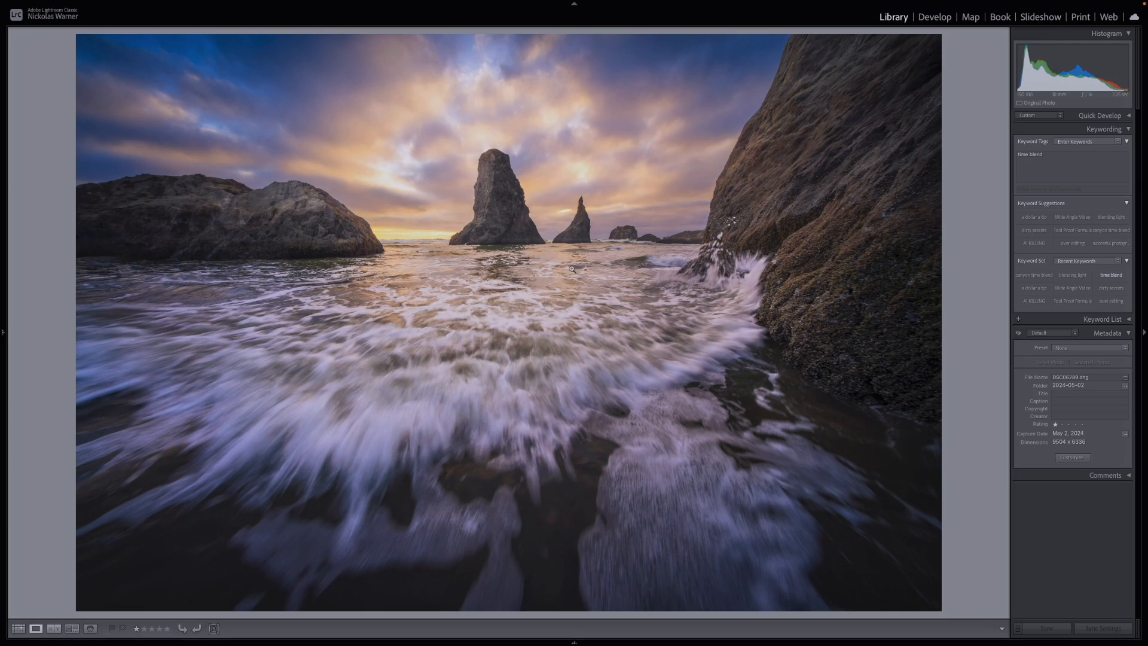
pyautogui.moveTo(509, 361)
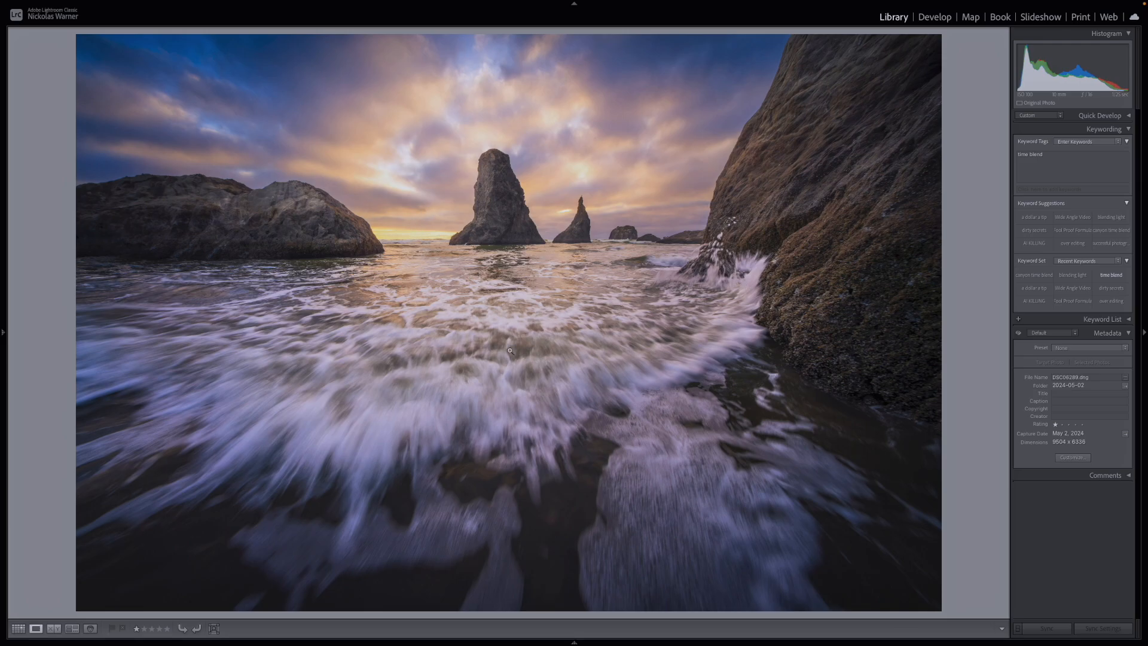
pyautogui.moveTo(468, 189)
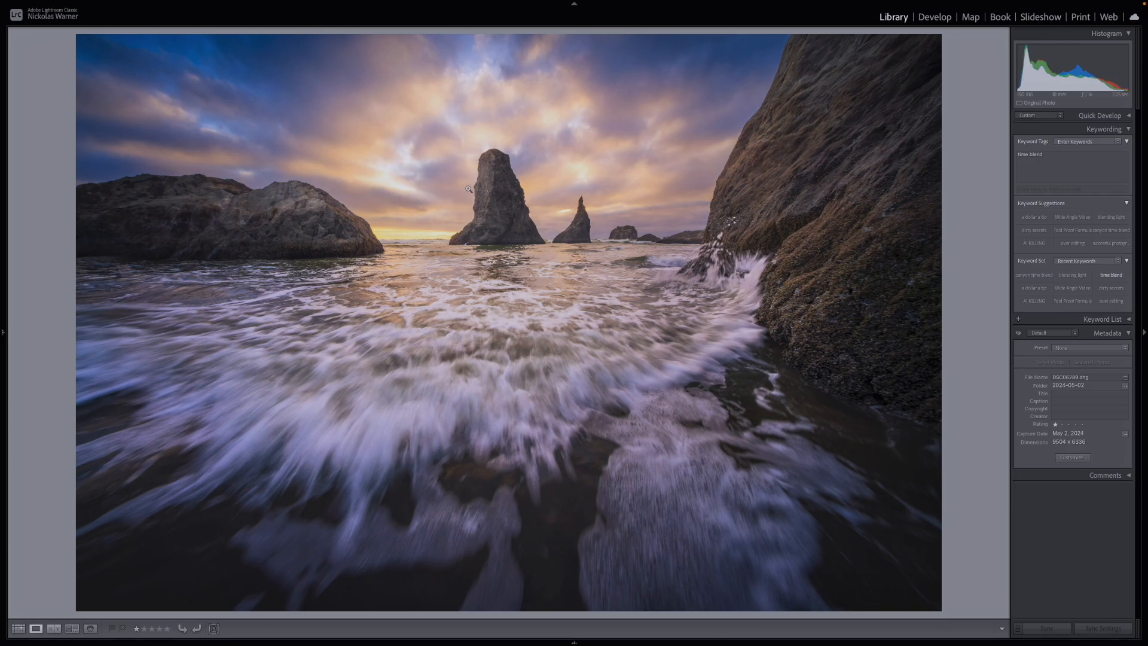
pyautogui.moveTo(592, 298)
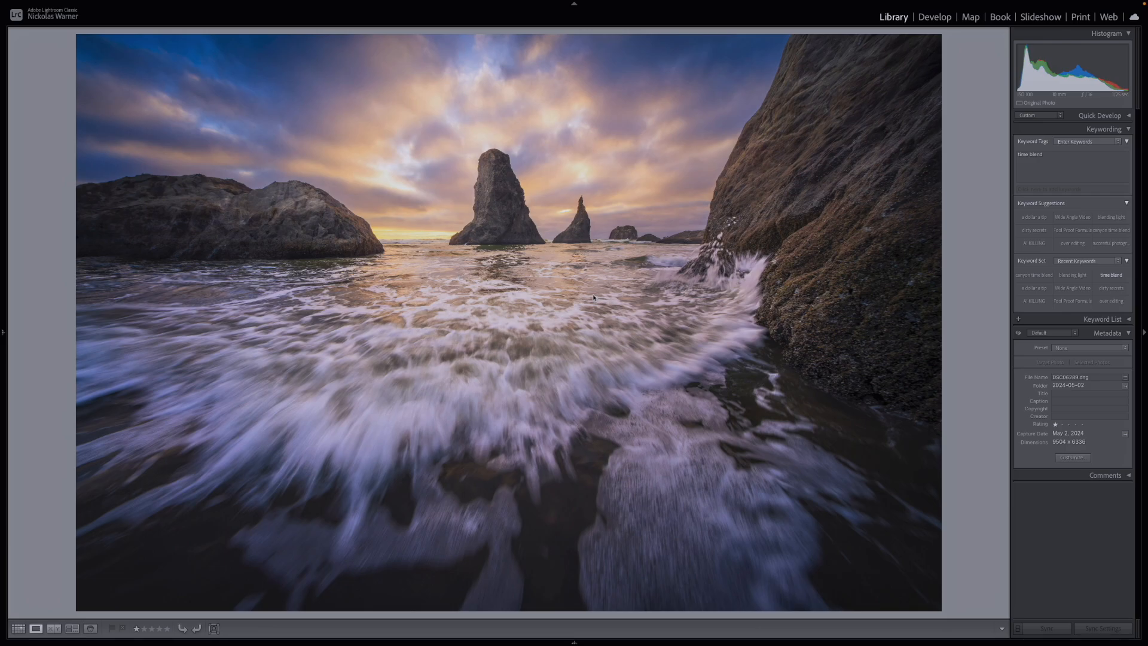